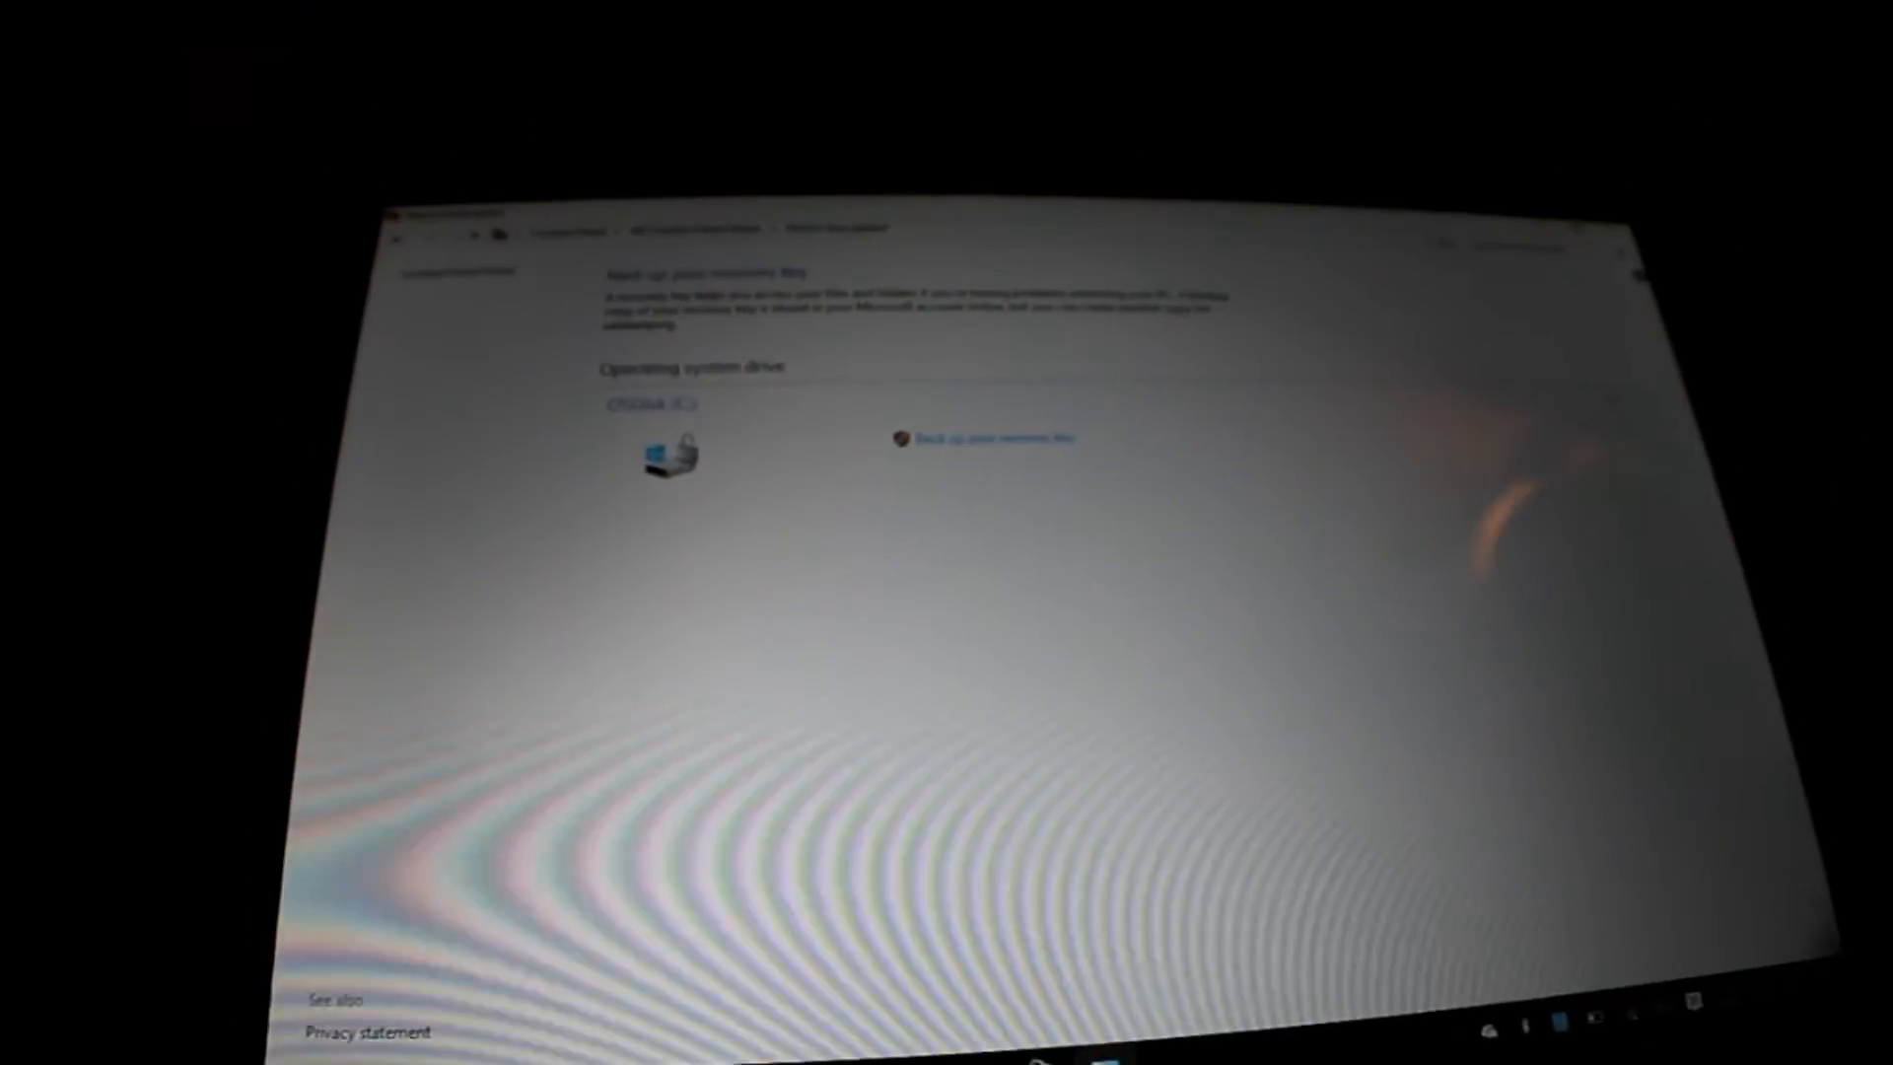
# Back up the OSDisk (C:) recovery key, then open Update & security in Settings.
pyautogui.click(983, 437)
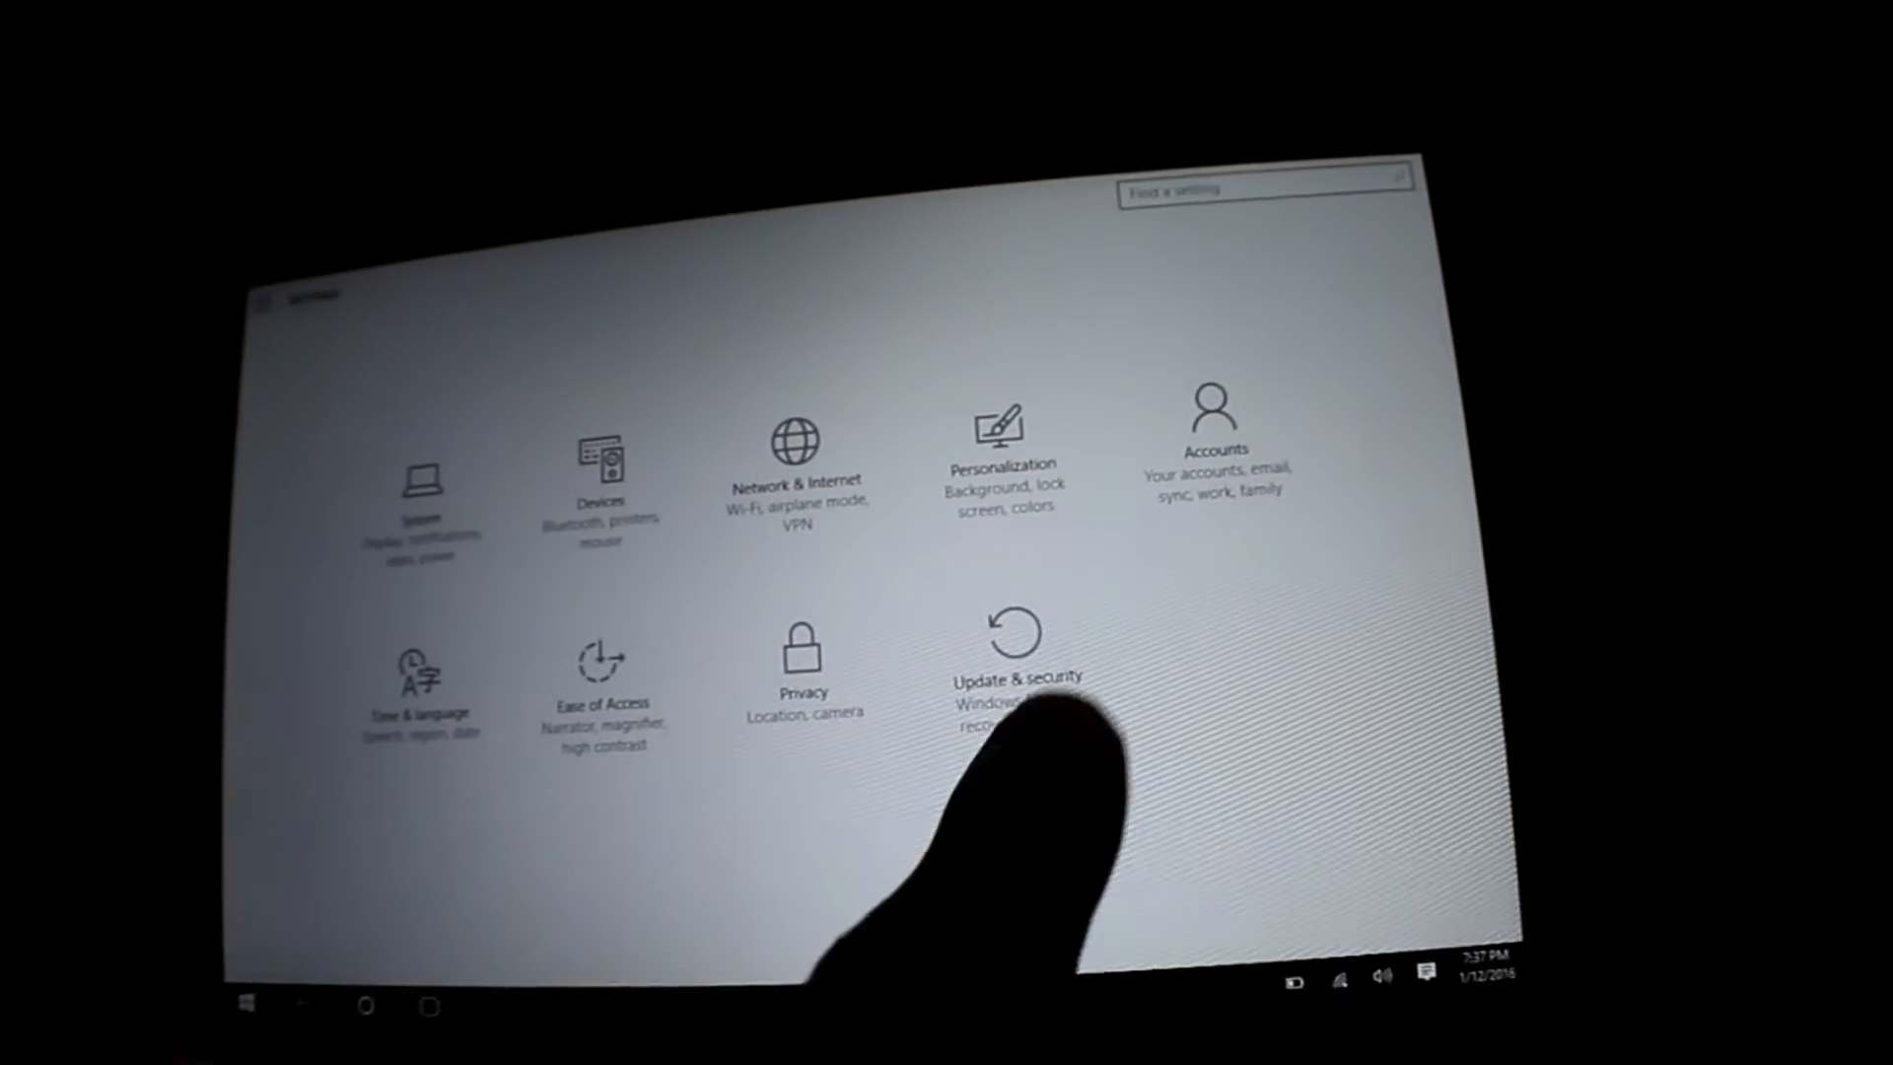
pyautogui.click(1018, 676)
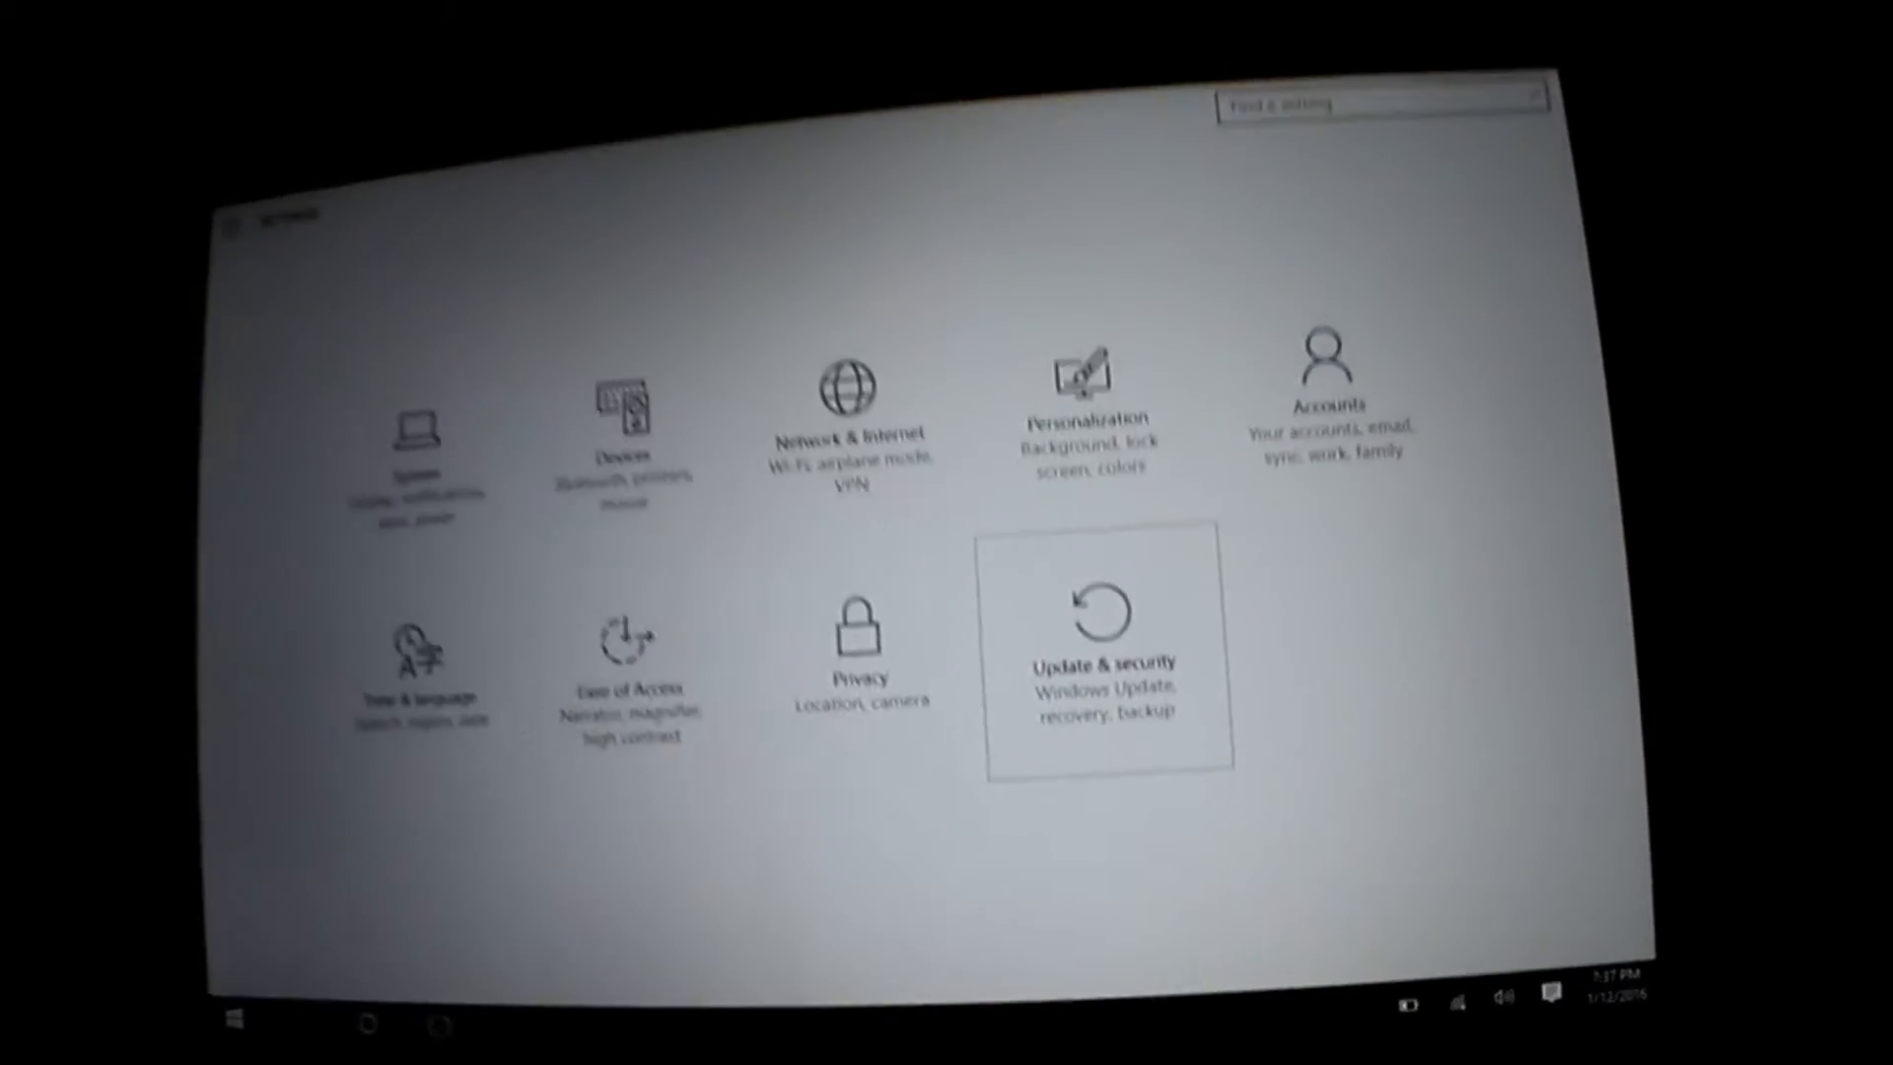
pyautogui.click(1106, 662)
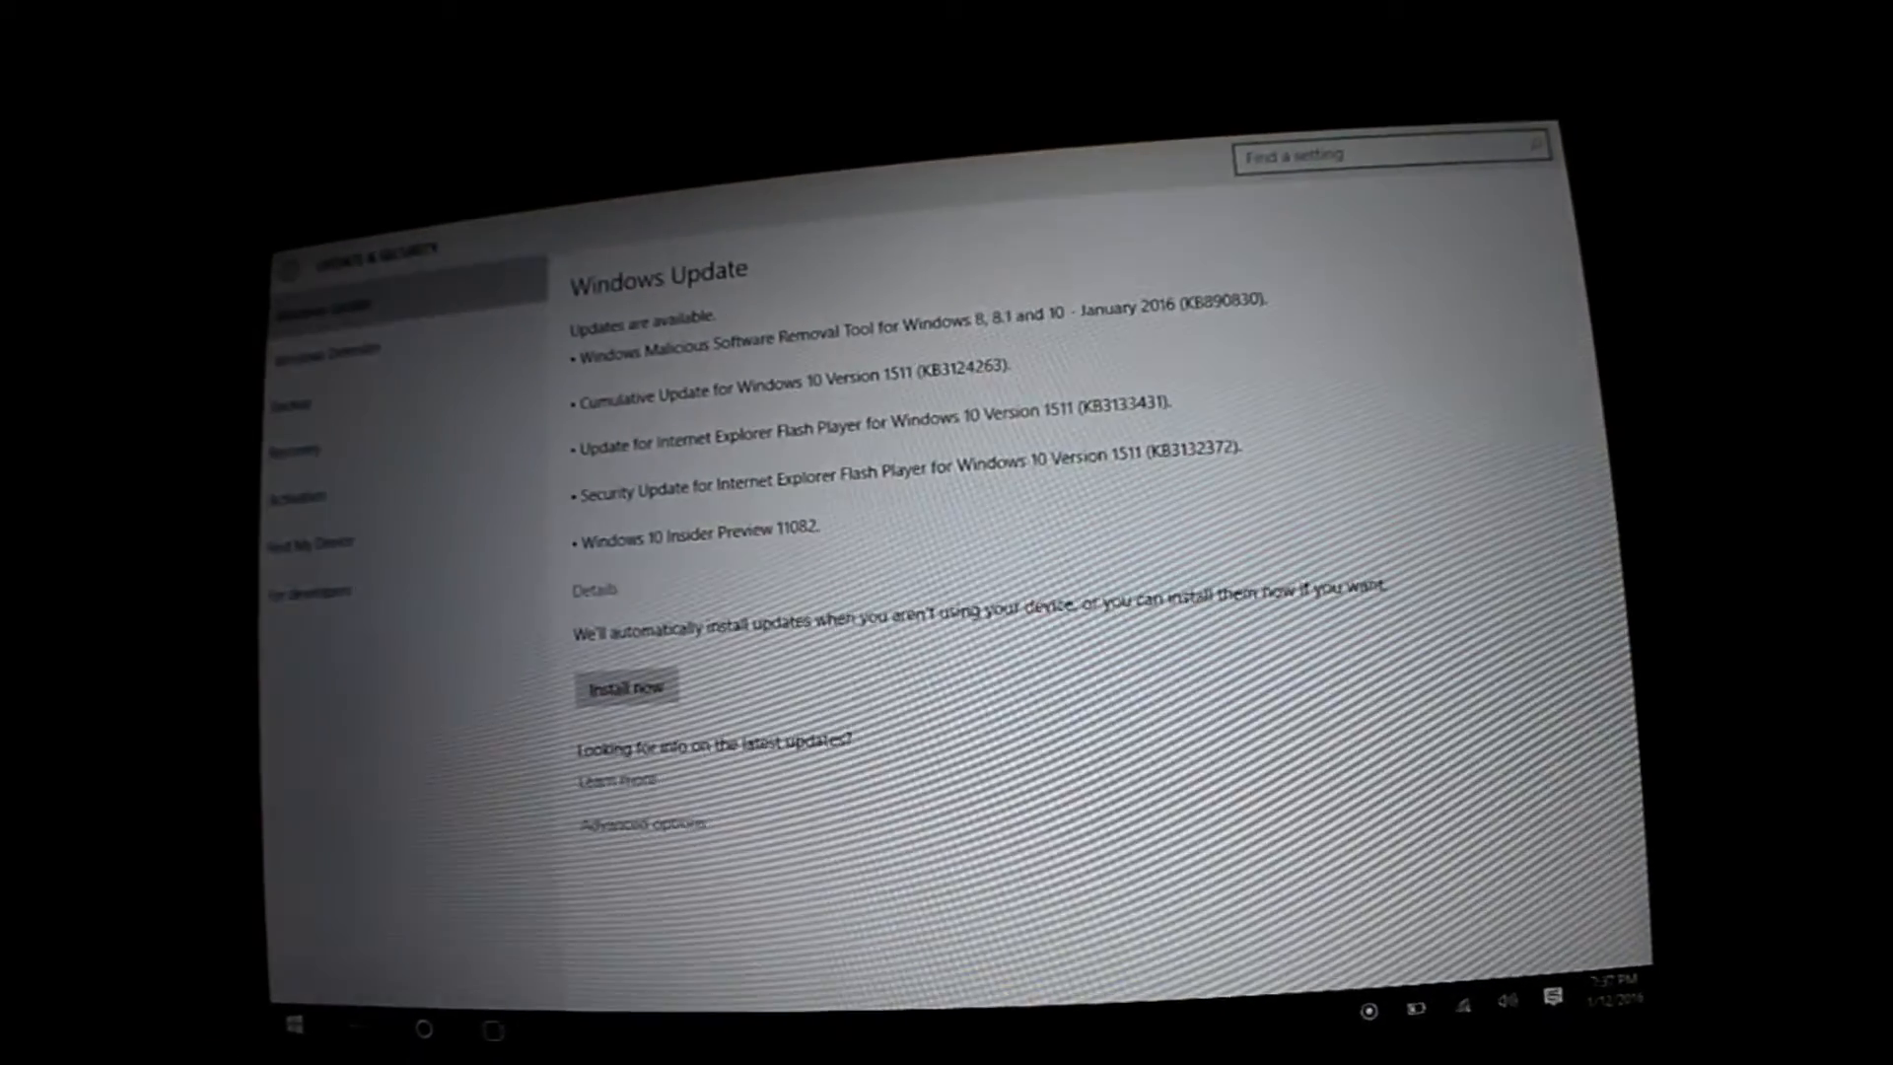
# From the Recovery page, start an Advanced startup restart.
pyautogui.click(295, 451)
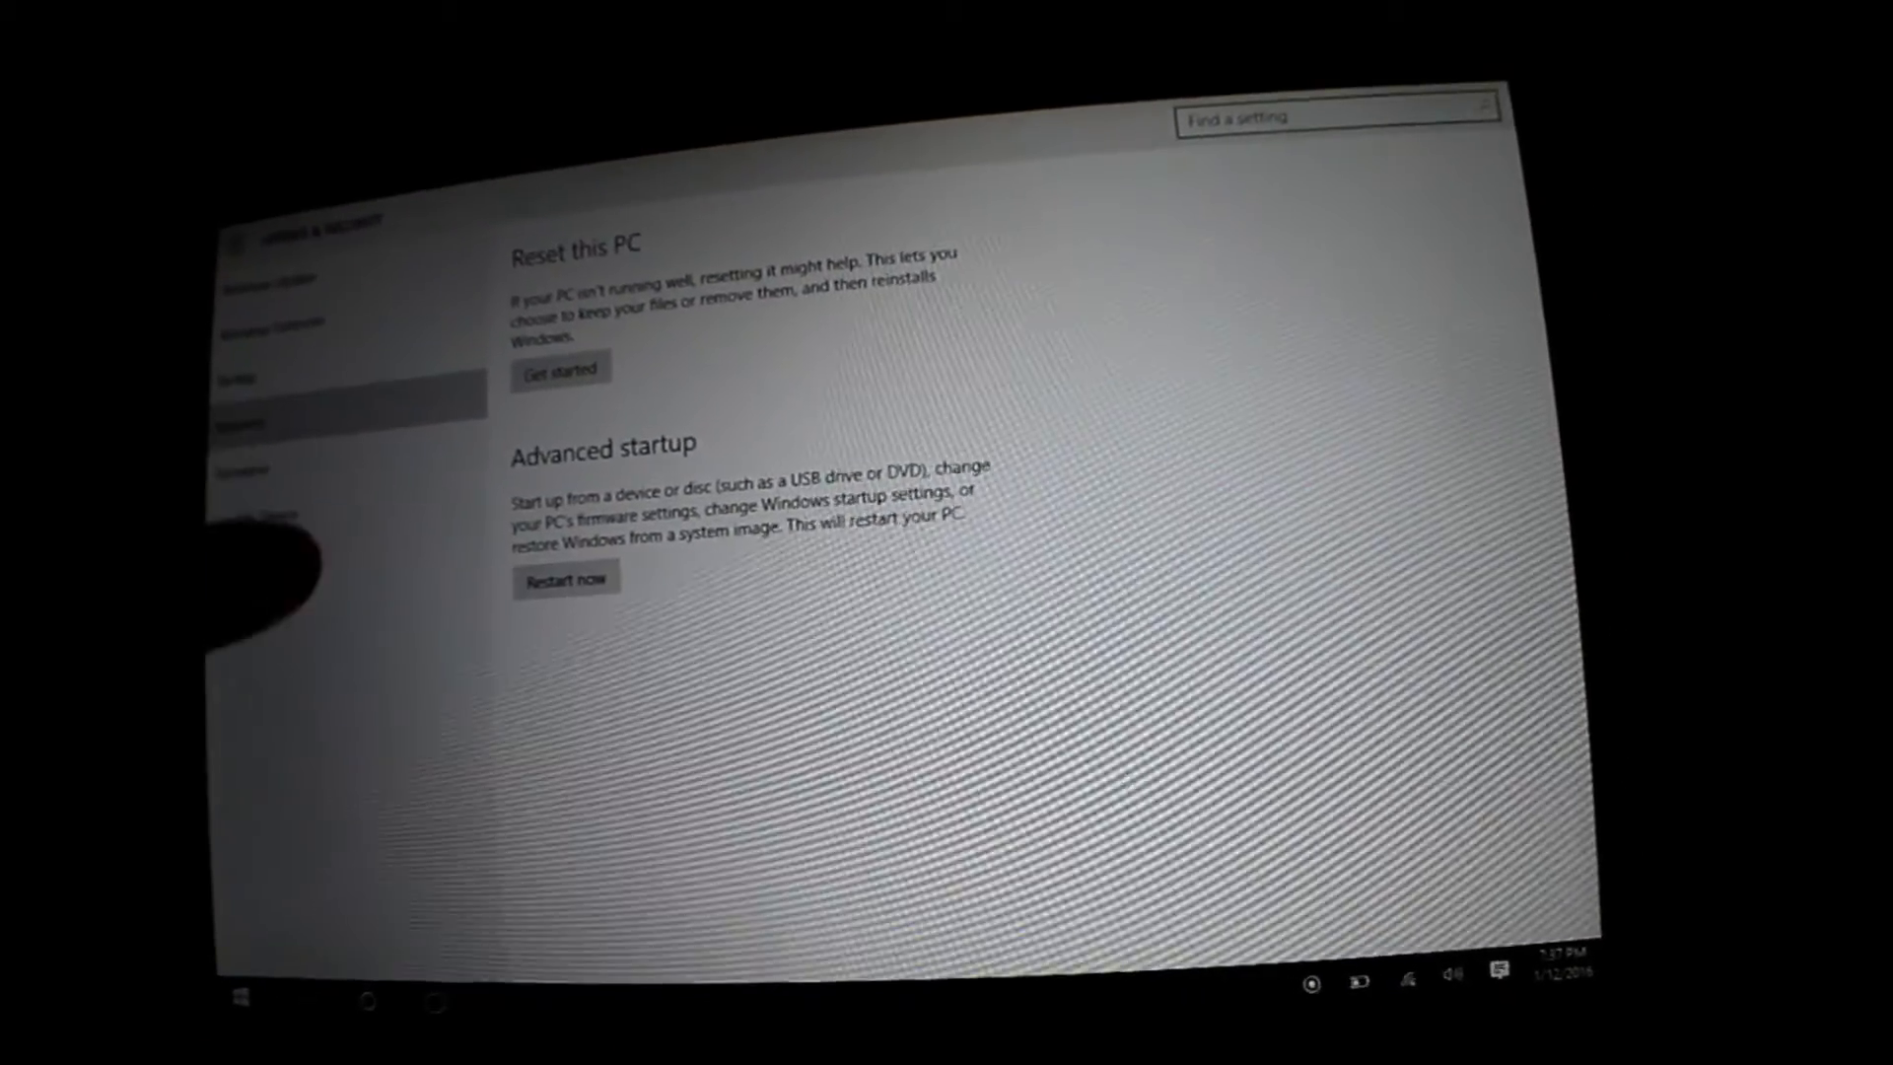
pyautogui.click(565, 576)
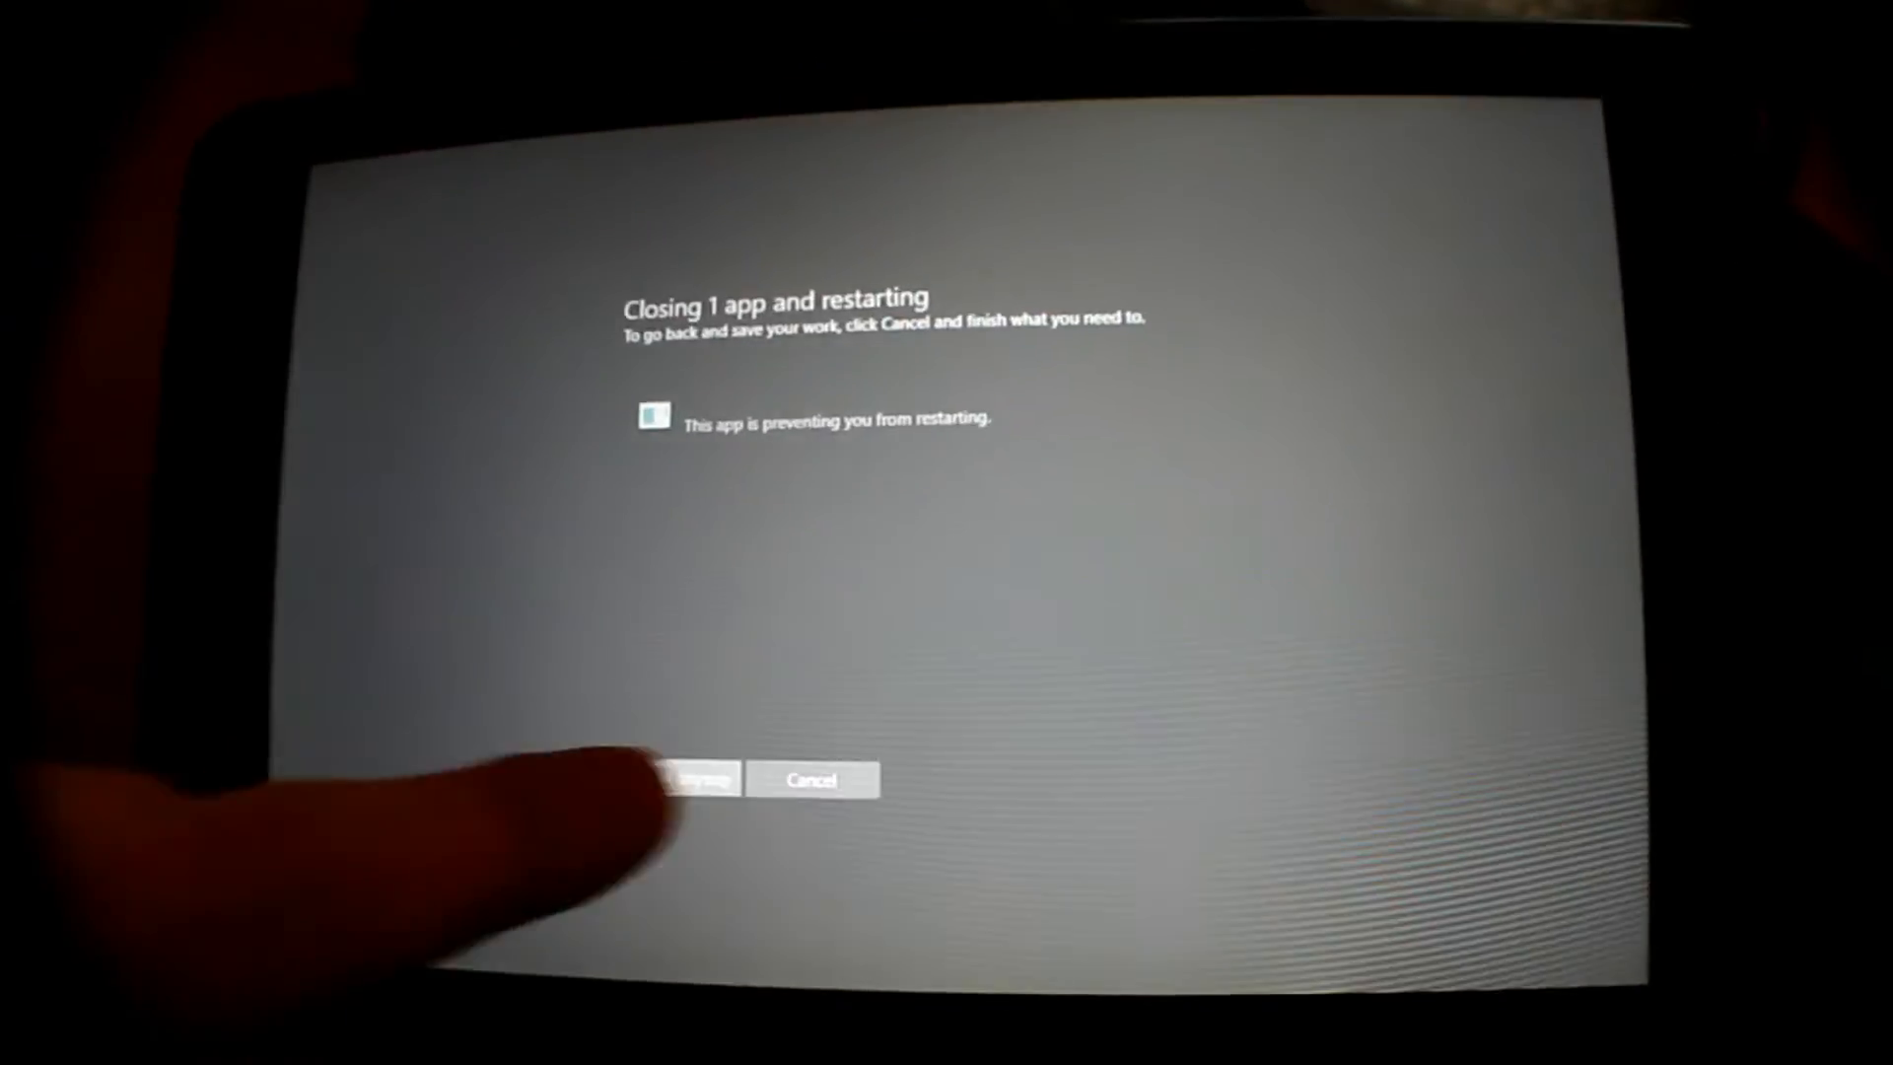
# Choose 'Restart anyway' despite the one app blocking the restart.
pyautogui.click(693, 779)
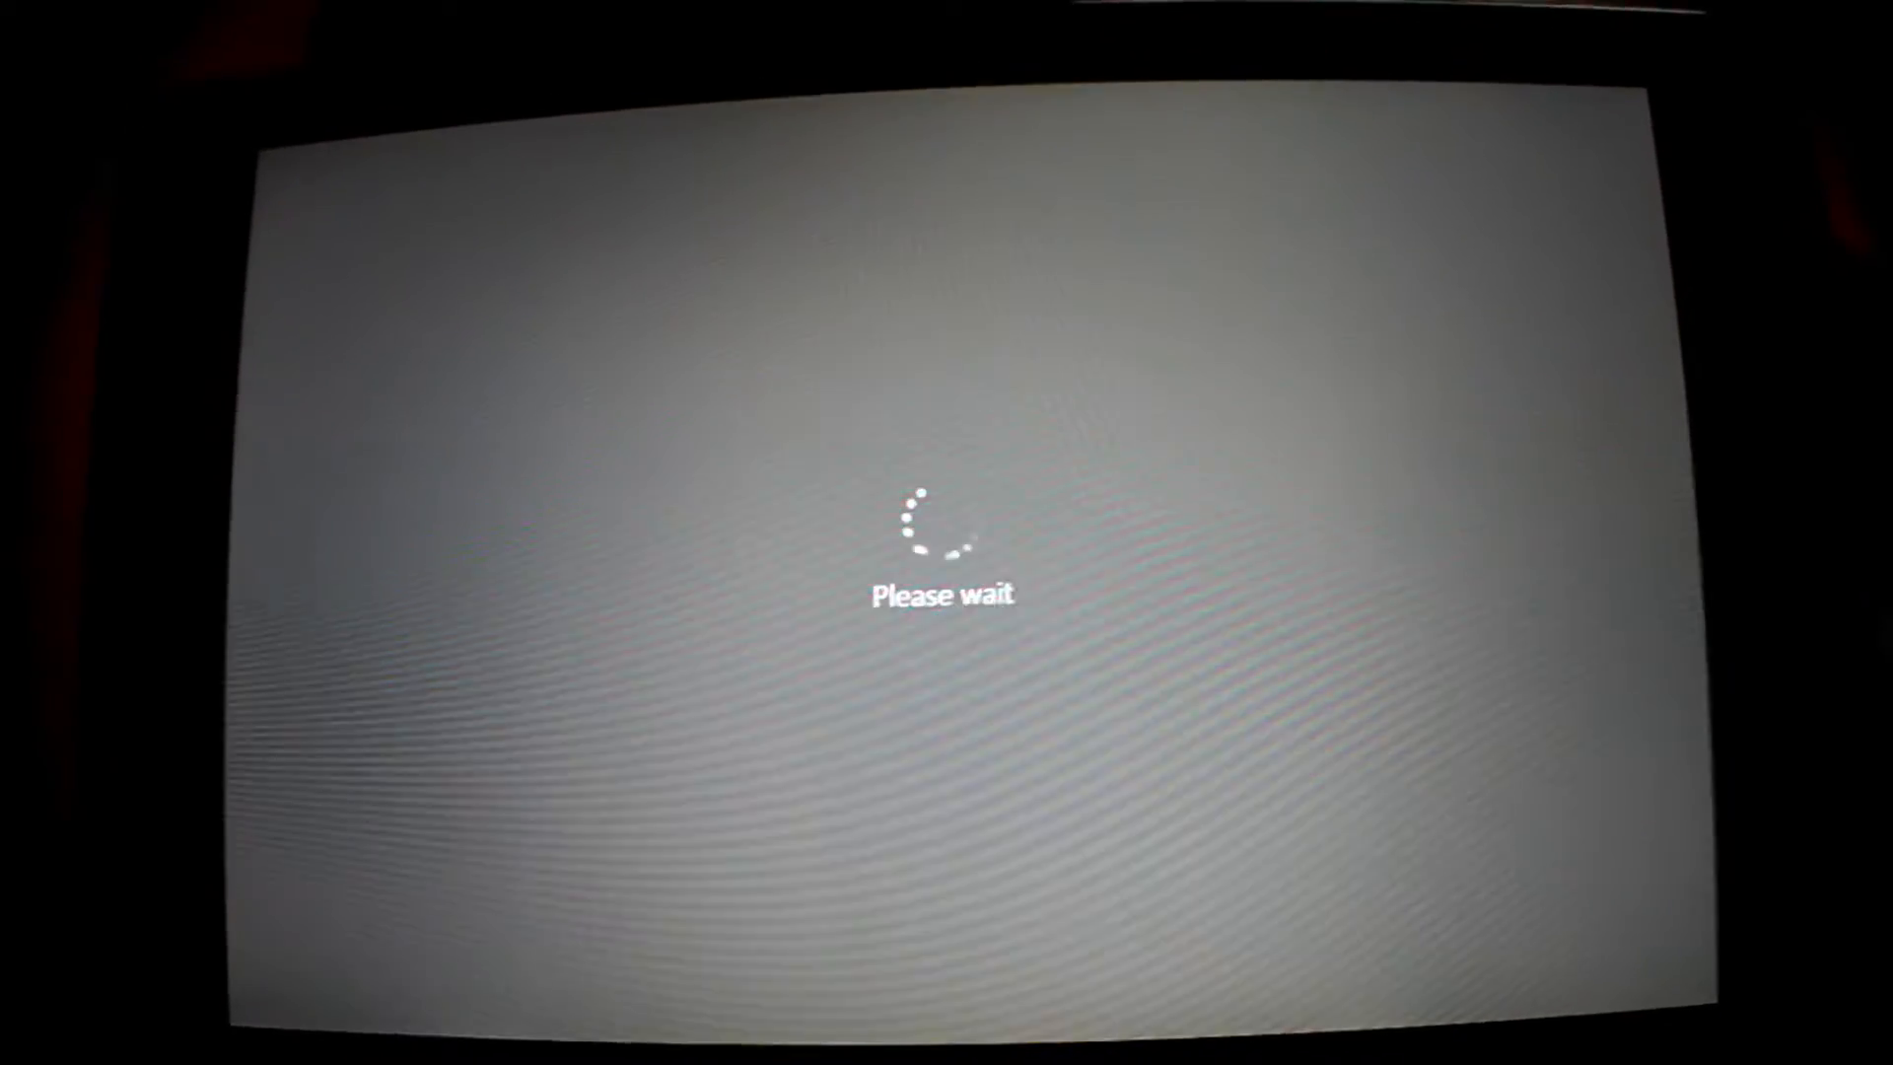